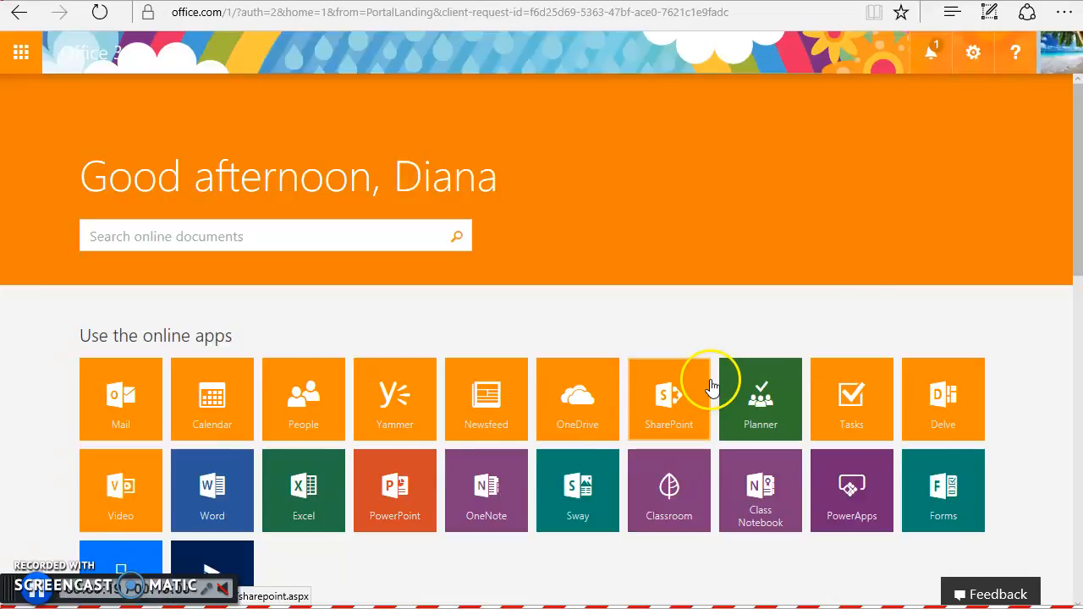
pyautogui.moveTo(971, 53)
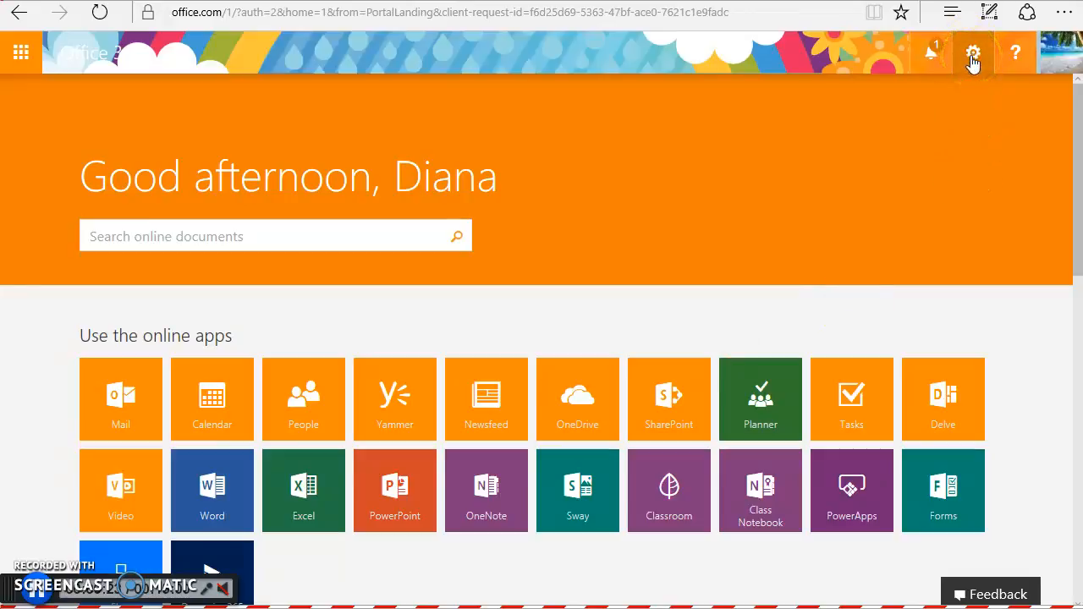
# Navigate to the account settings page at portal.office.com/account/#settings.
pyautogui.click(971, 52)
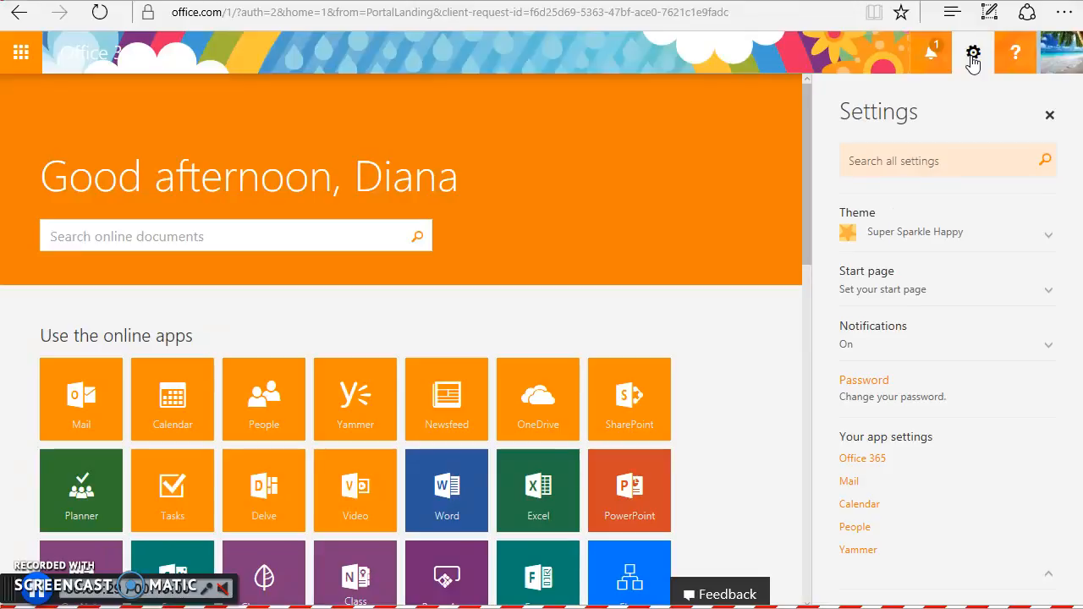
pyautogui.moveTo(894, 396)
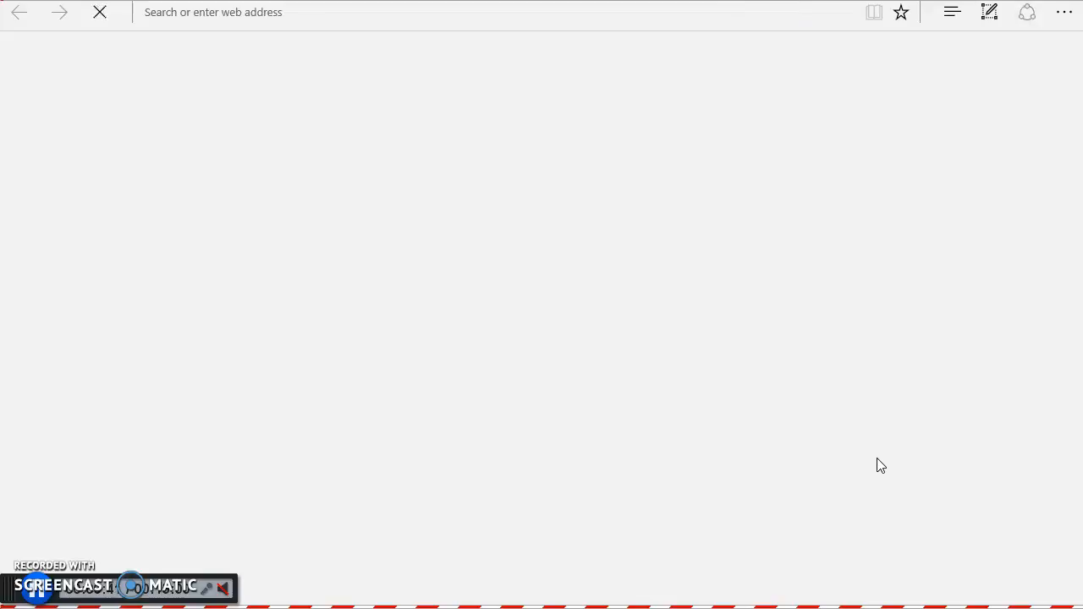
pyautogui.write('portal.office.com/account/#settings')
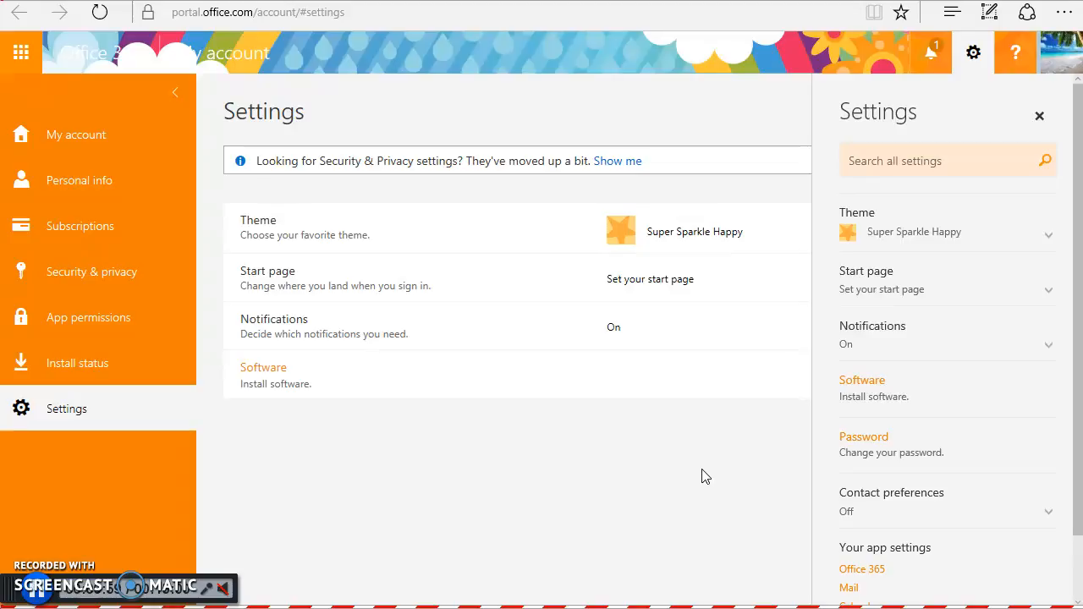
pyautogui.moveTo(76, 363)
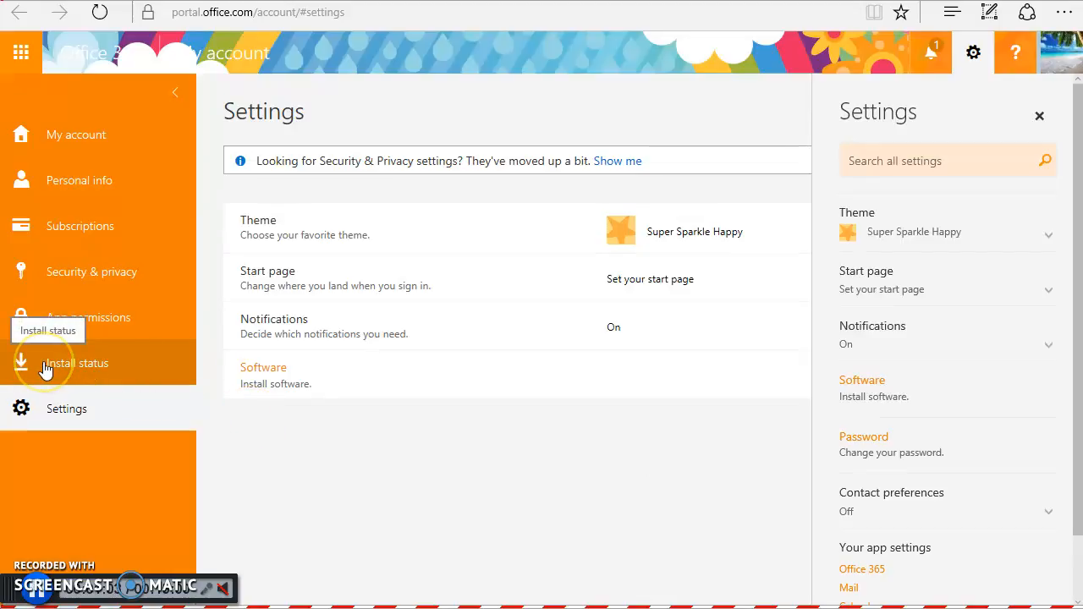
# Show the Install status page, which reports zero detected Office installs.
pyautogui.click(74, 363)
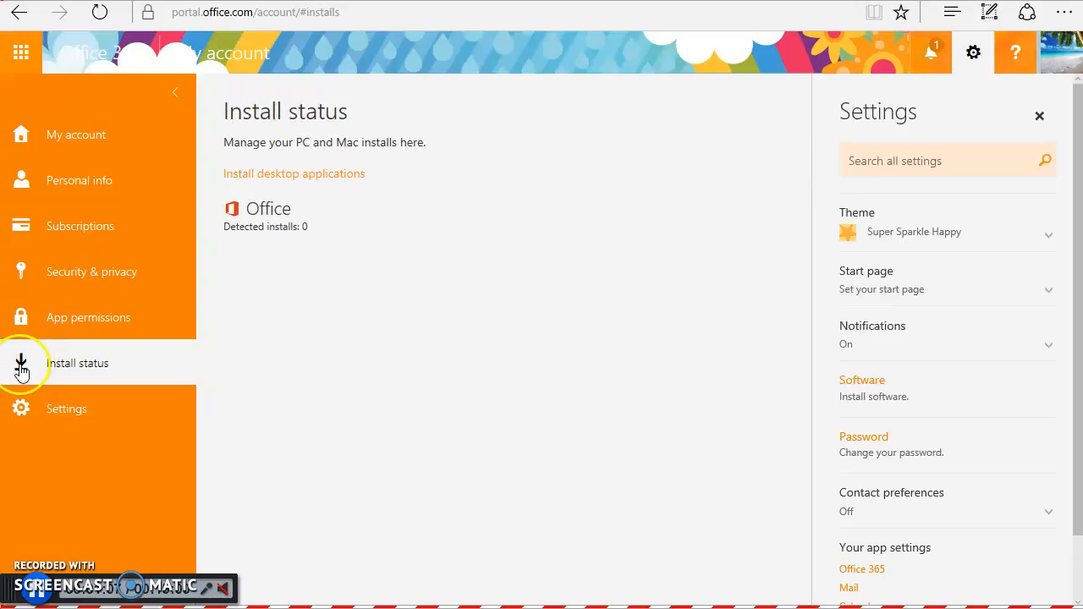
pyautogui.moveTo(30, 372)
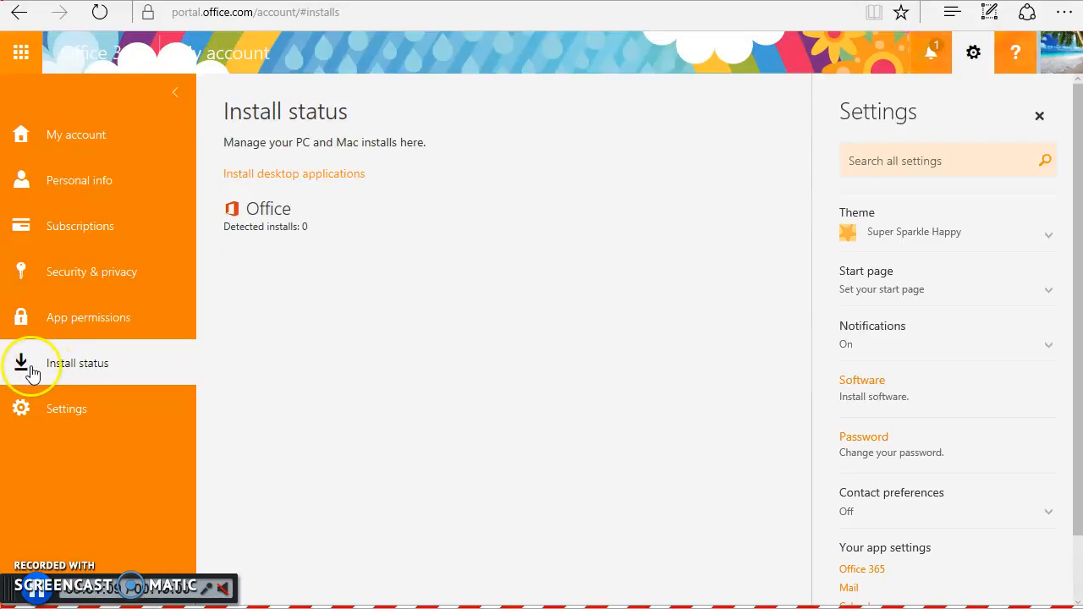
pyautogui.moveTo(186, 365)
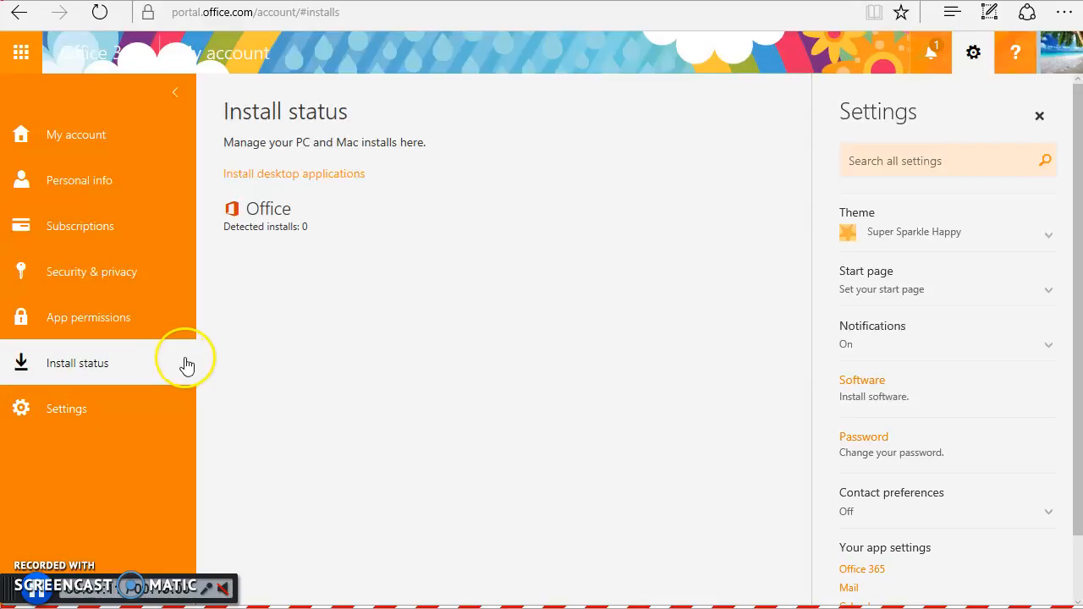
pyautogui.moveTo(280, 369)
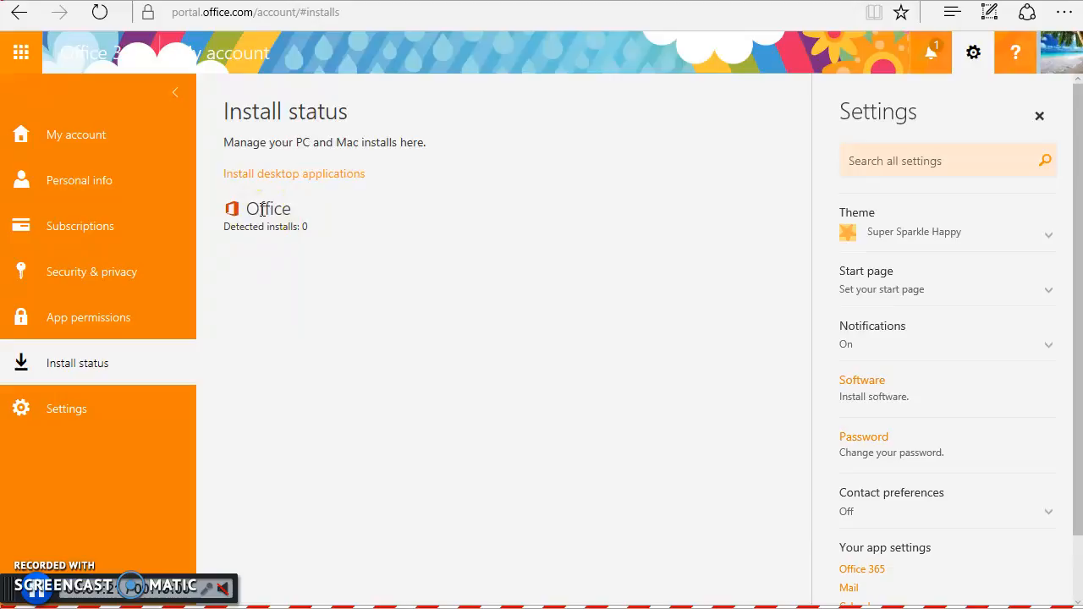
pyautogui.doubleClick(281, 227)
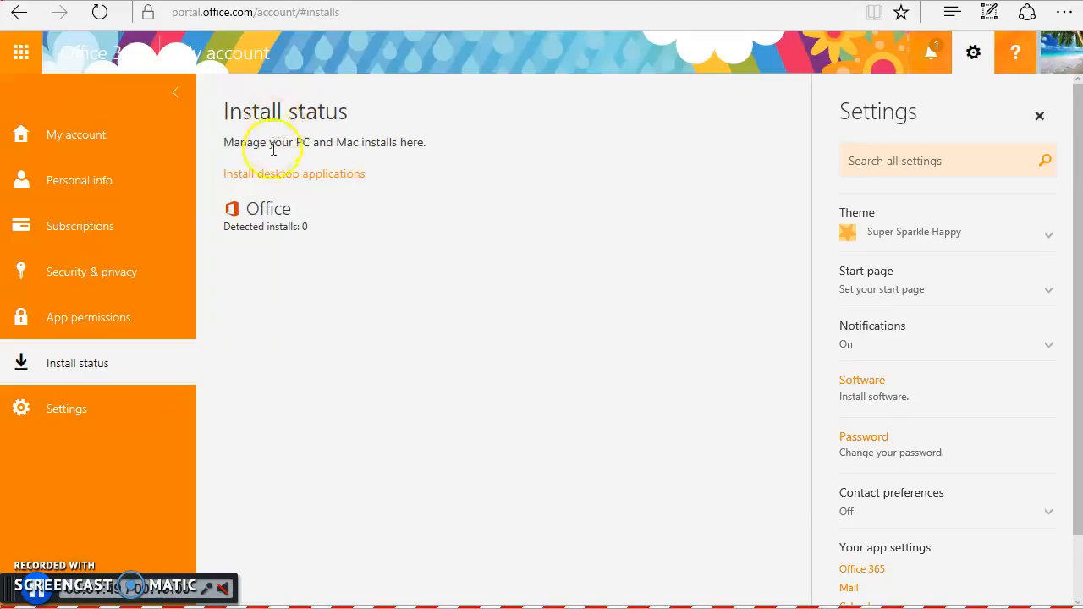
pyautogui.moveTo(295, 173)
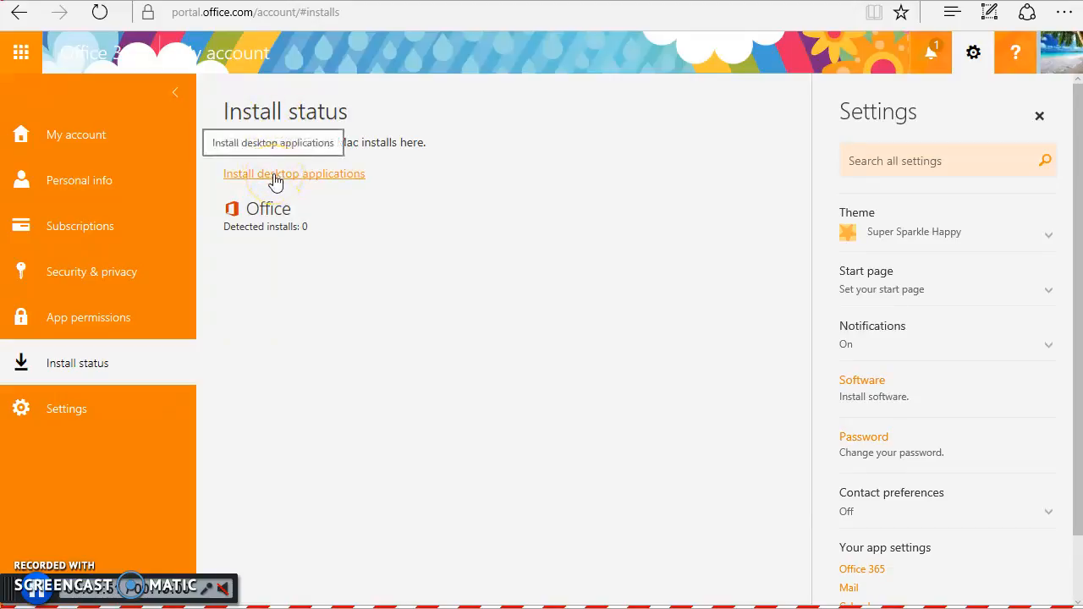
# Reach the desktop applications install page and dismiss the settings pane.
pyautogui.click(295, 173)
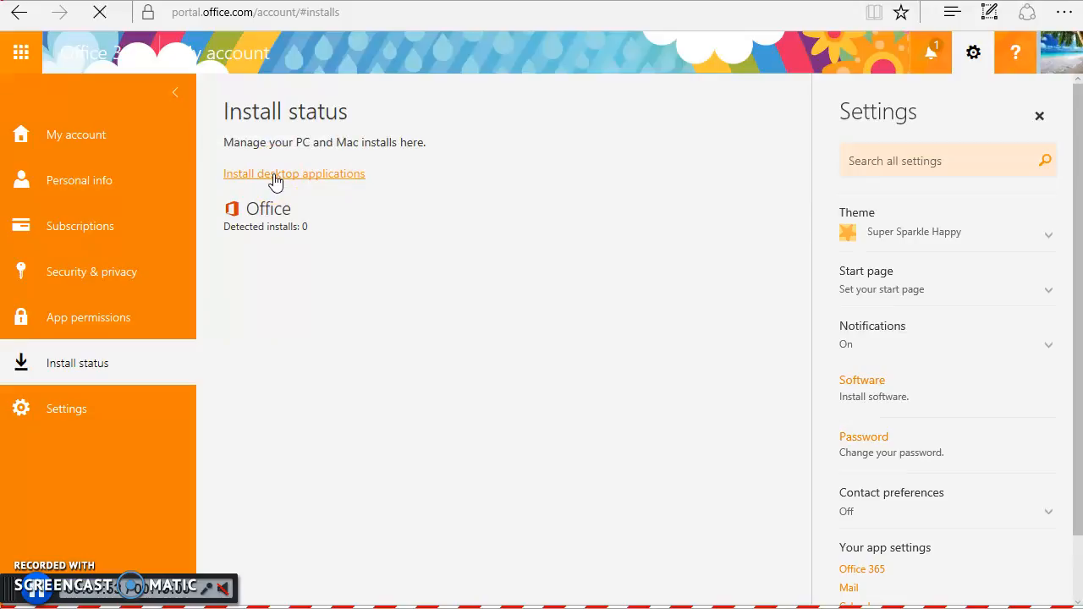
pyautogui.click(295, 172)
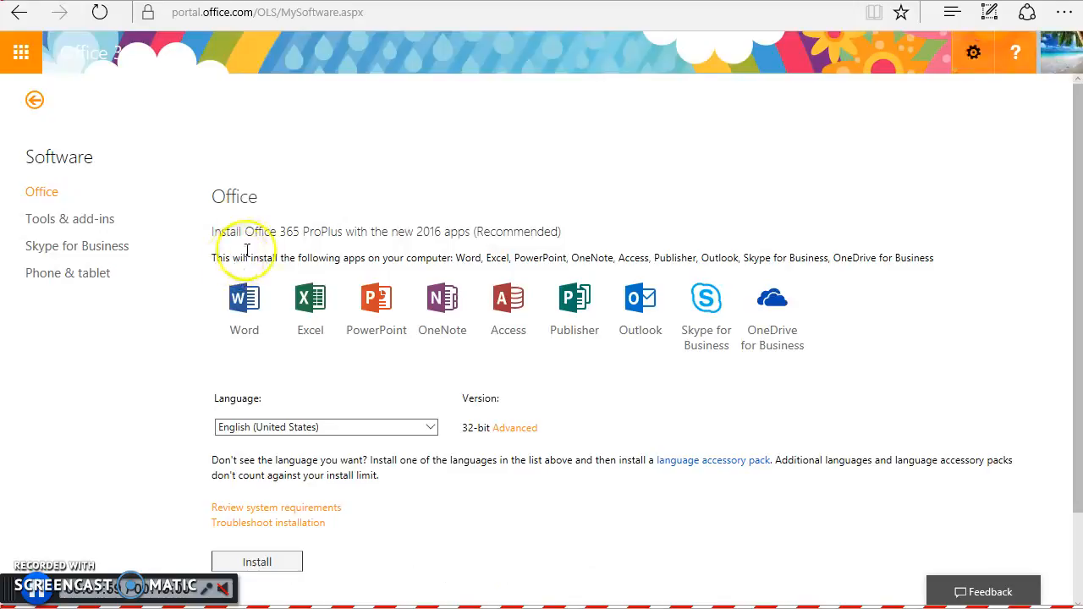
pyautogui.click(973, 51)
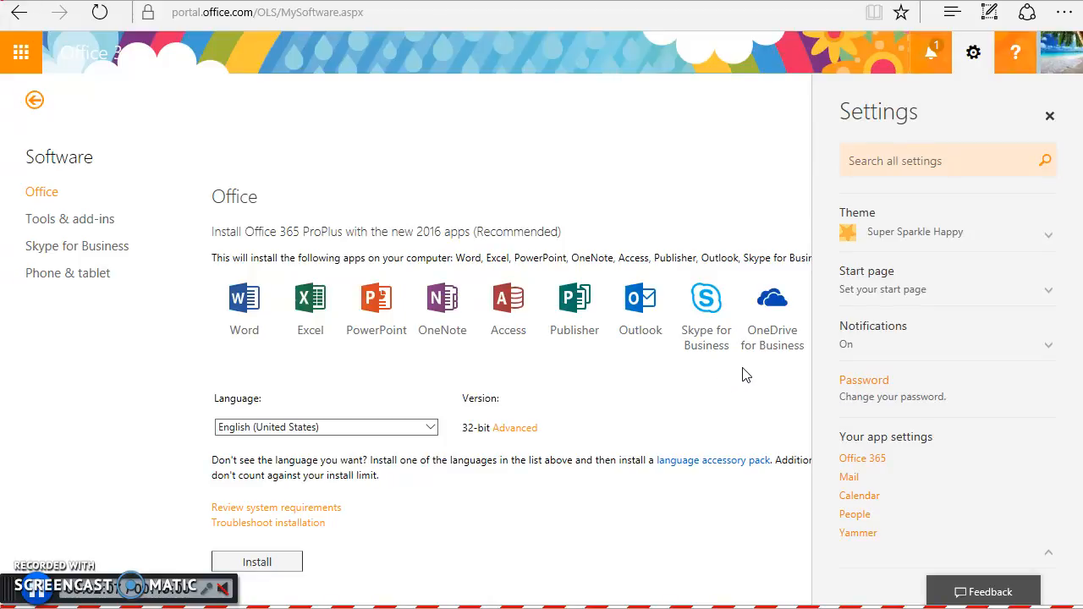
pyautogui.moveTo(1005, 230)
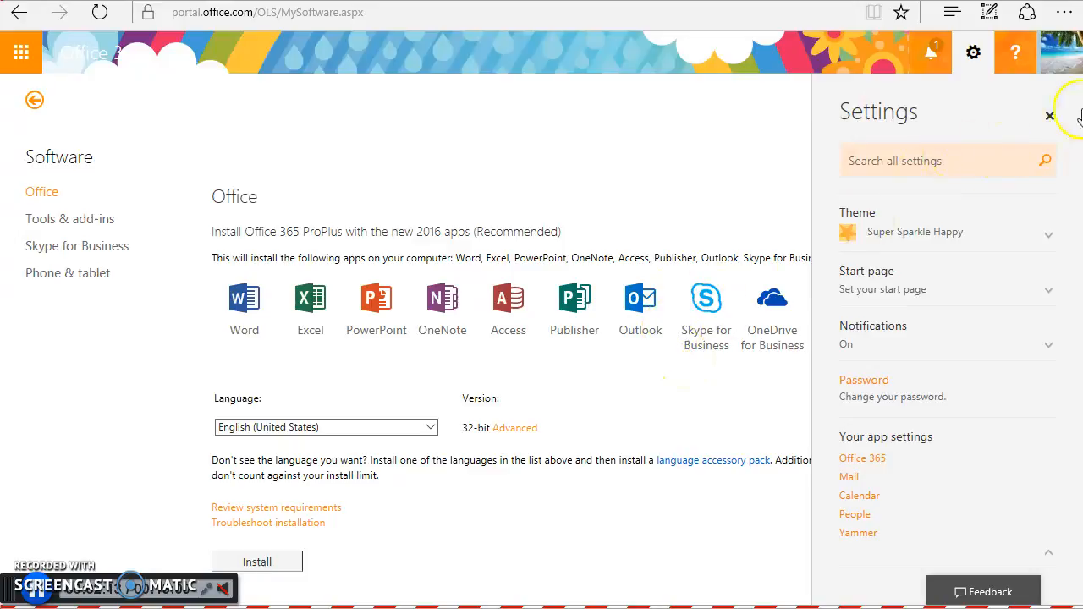
pyautogui.click(1049, 115)
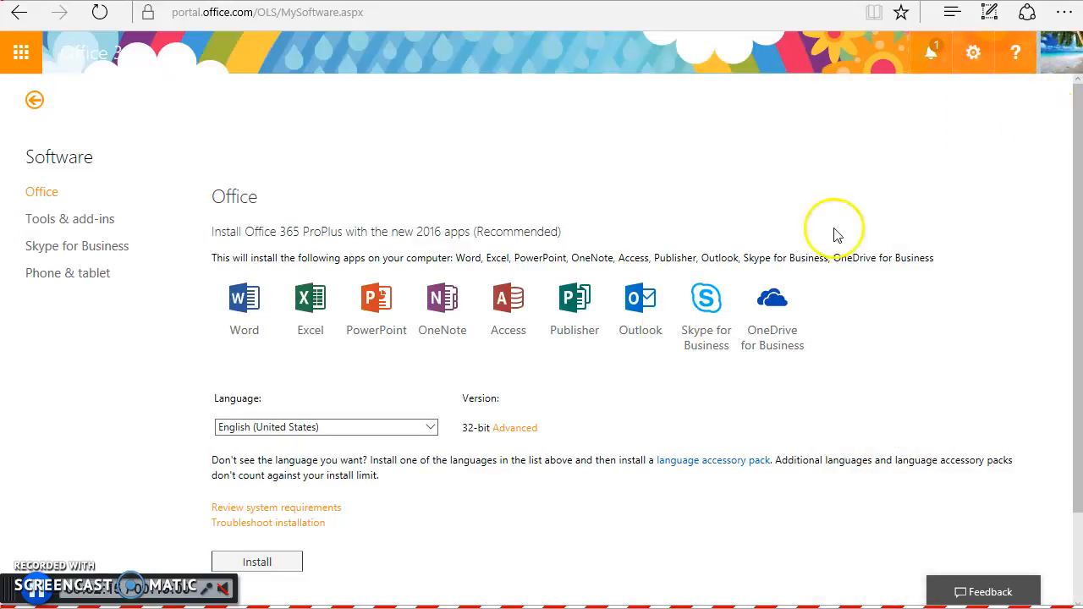
pyautogui.scroll(-3)
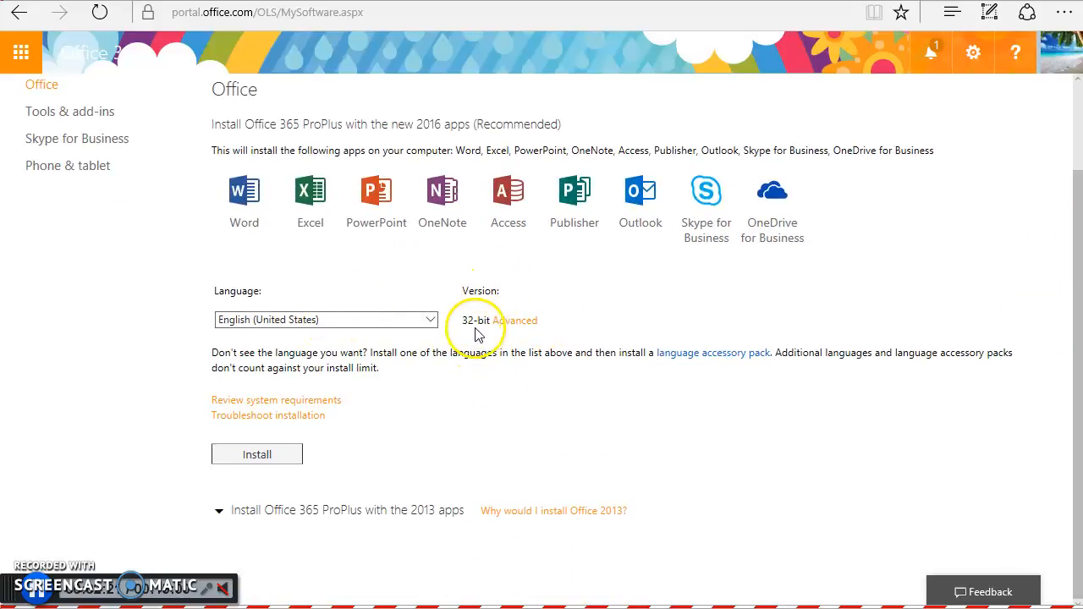
pyautogui.moveTo(481, 318)
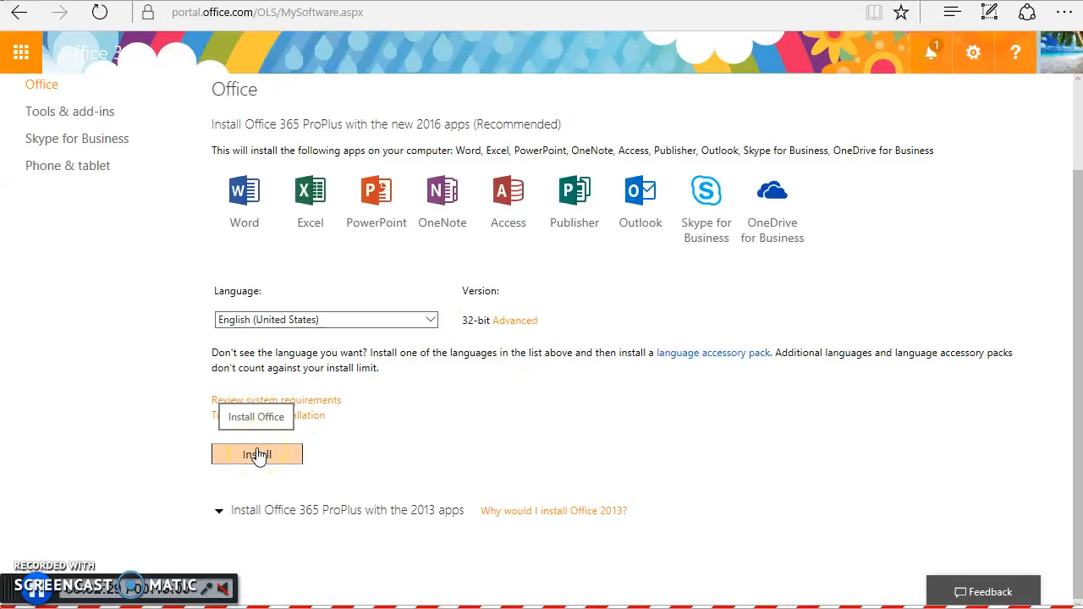
# Start installing Office 365 ProPlus and save the setup file.
pyautogui.click(257, 454)
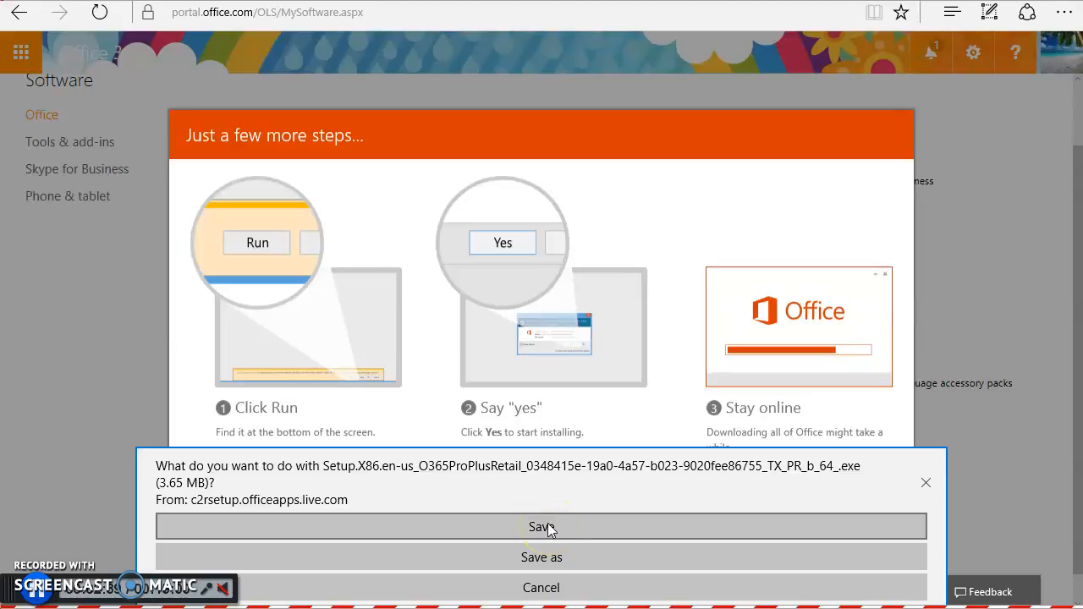
pyautogui.click(542, 527)
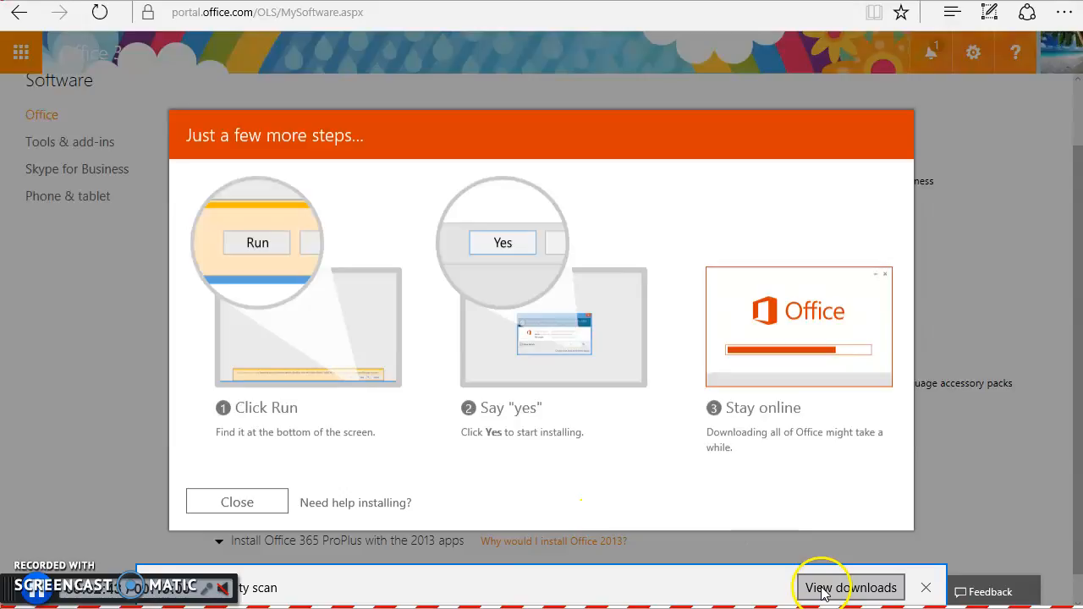
# View the downloaded files so the Office setup can be run.
pyautogui.click(851, 588)
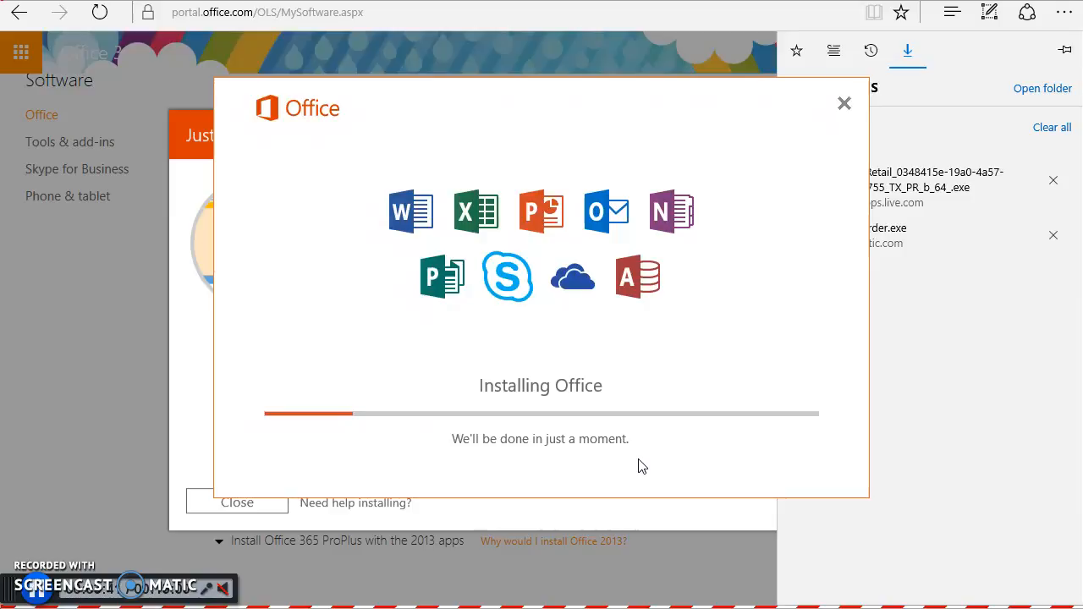
pyautogui.moveTo(44, 592)
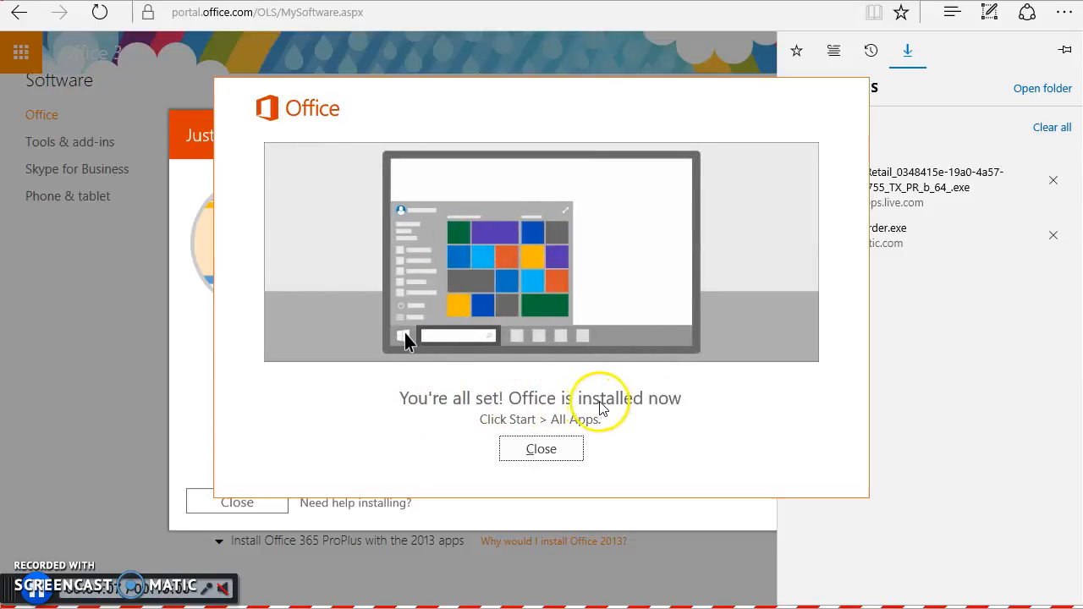
pyautogui.moveTo(504, 420)
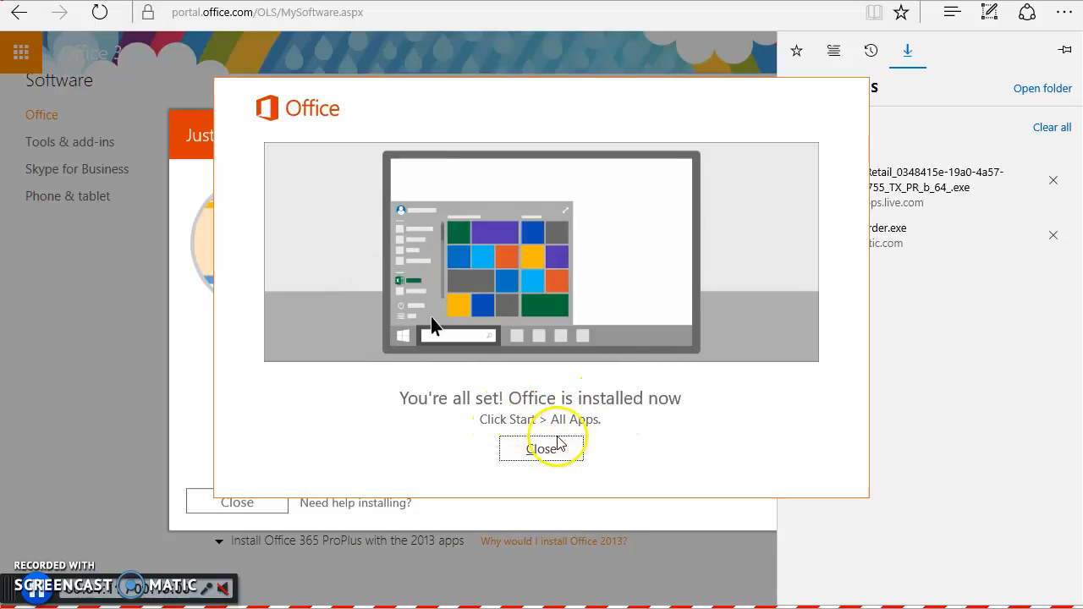
# Dismiss the install-complete message and review the newly added Office 2016 apps in Start.
pyautogui.click(542, 450)
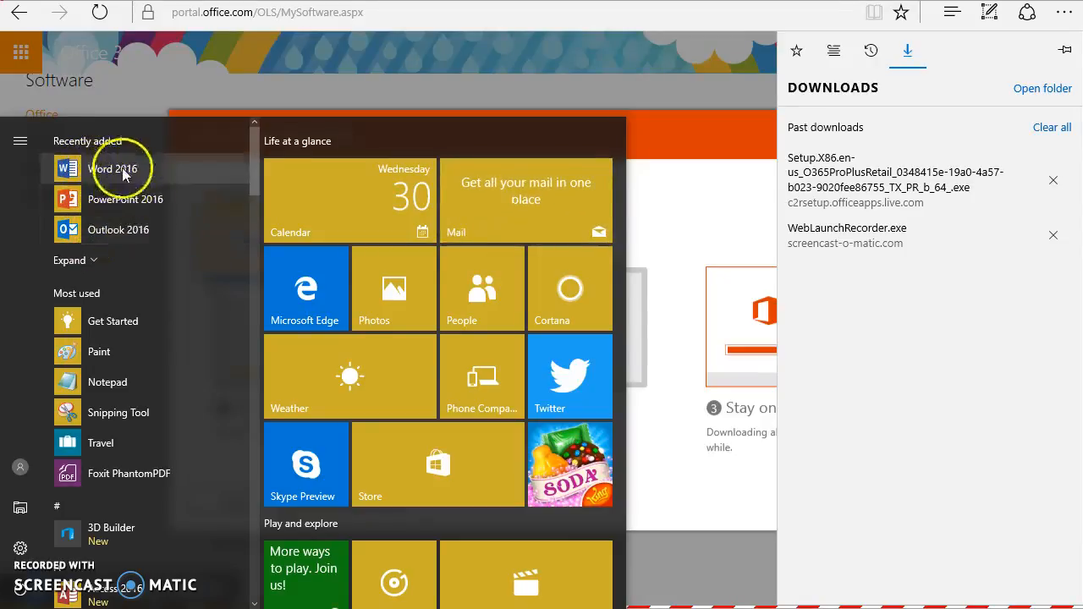
pyautogui.scroll(-3)
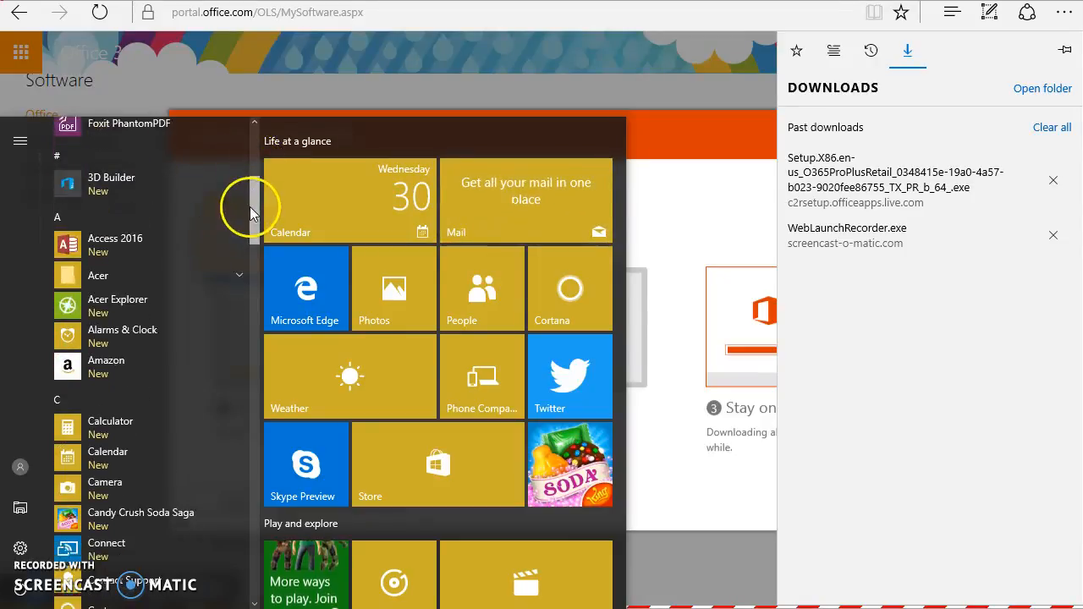
pyautogui.scroll(-3)
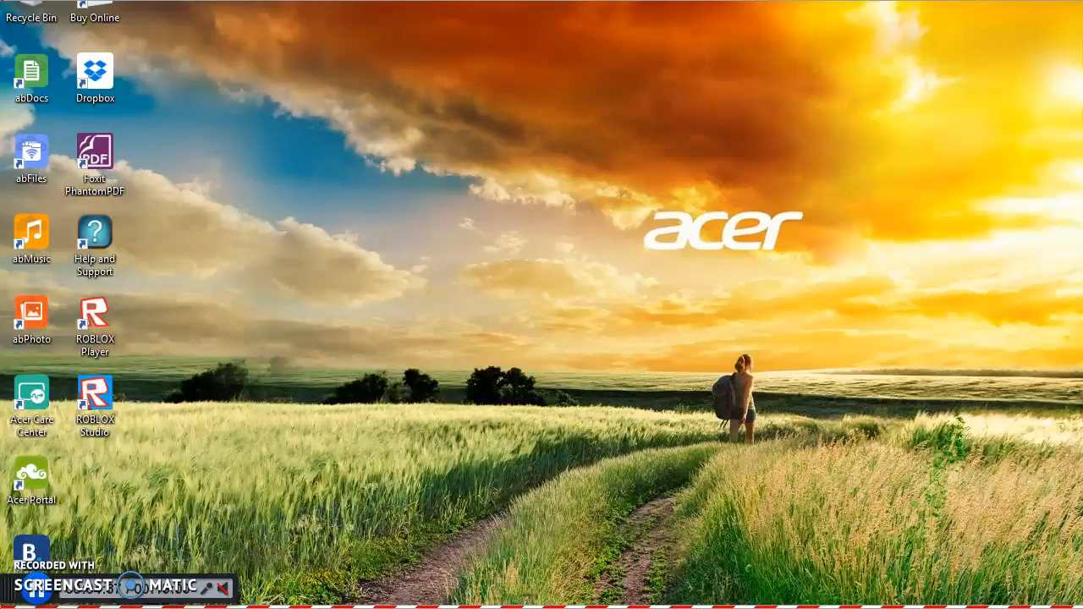
# Launch Word 2016 to its start screen, then return to the portal.
pyautogui.click(14, 601)
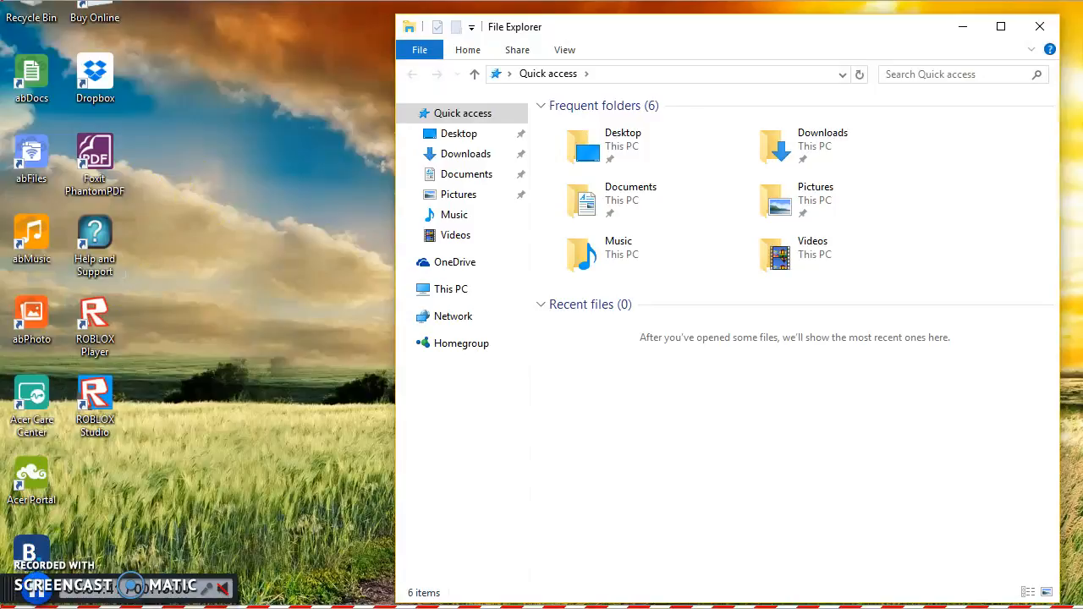
pyautogui.click(14, 601)
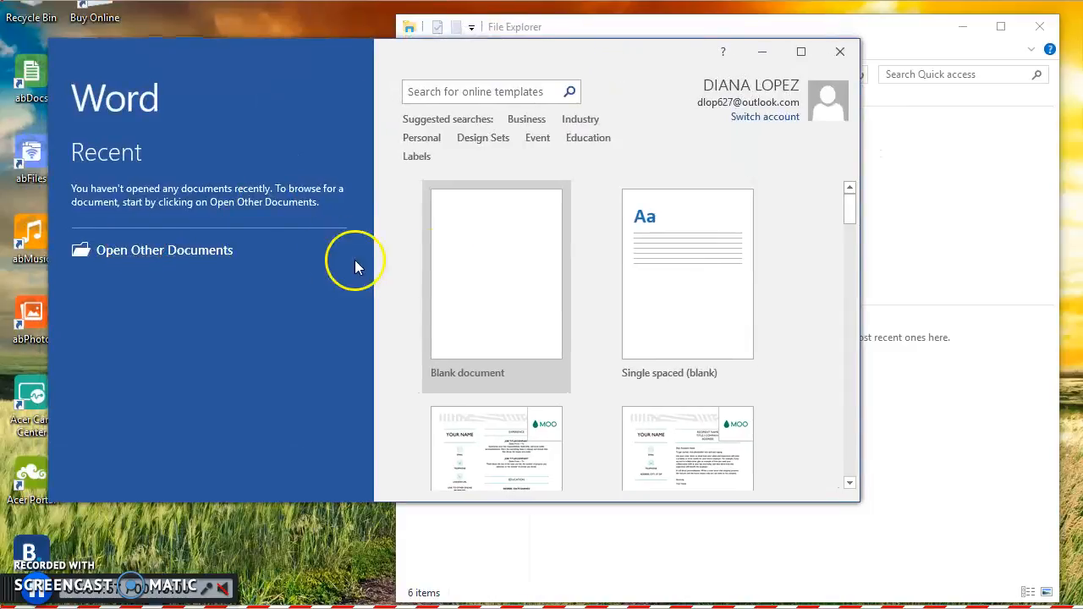
pyautogui.click(496, 273)
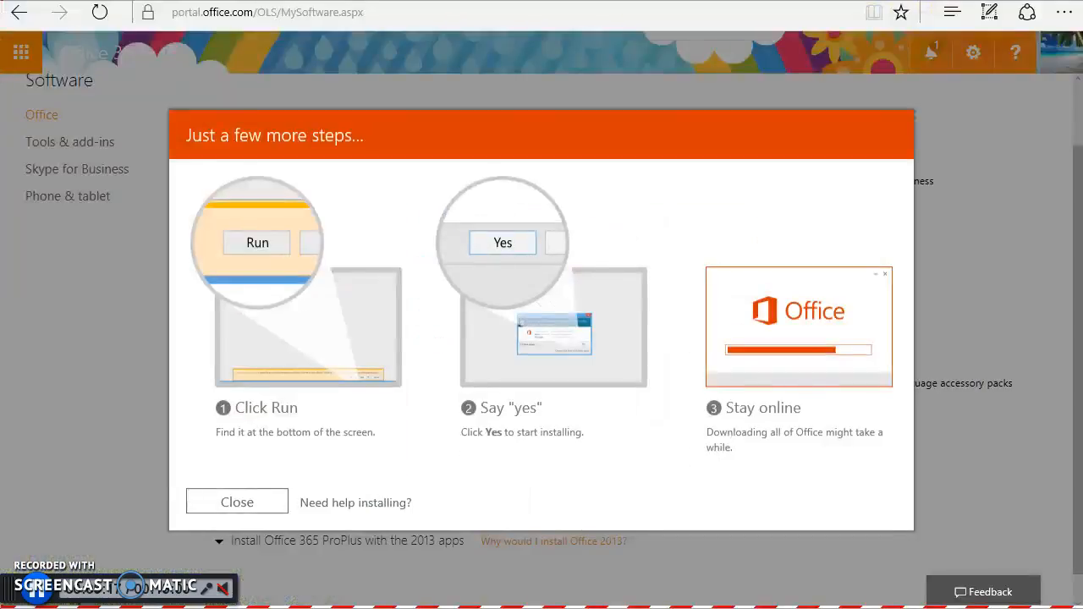
# Close the installation steps dialog and go to the Office 365 home page.
pyautogui.click(237, 501)
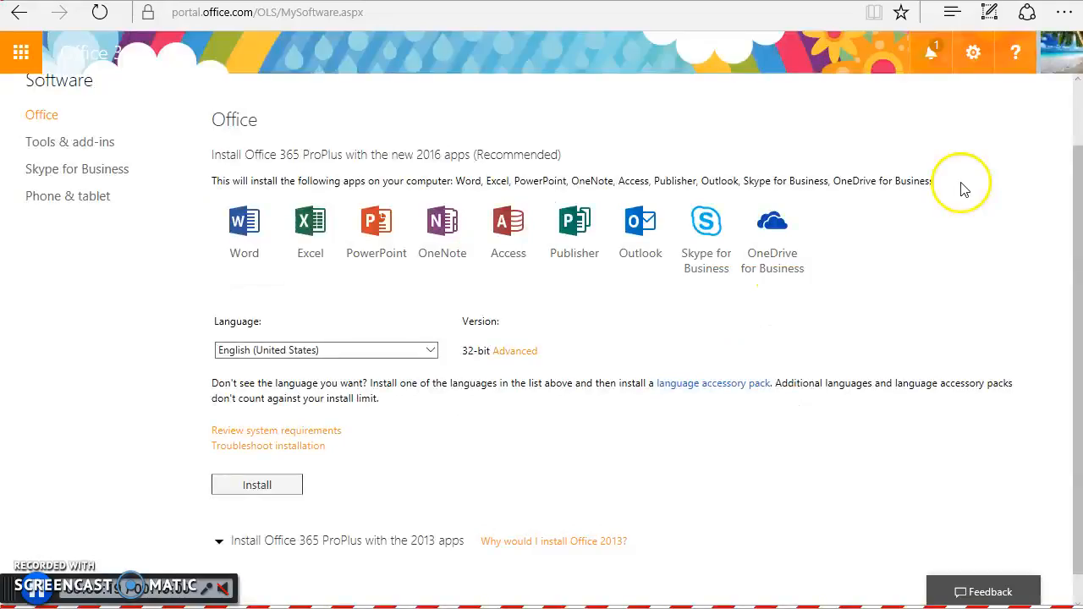
pyautogui.moveTo(1015, 314)
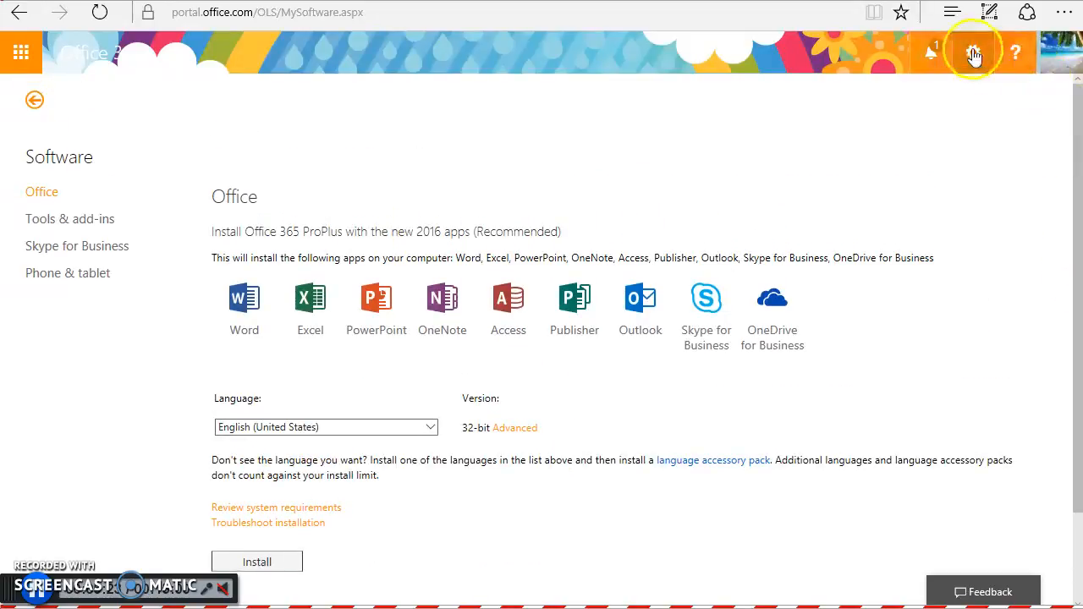
pyautogui.click(973, 53)
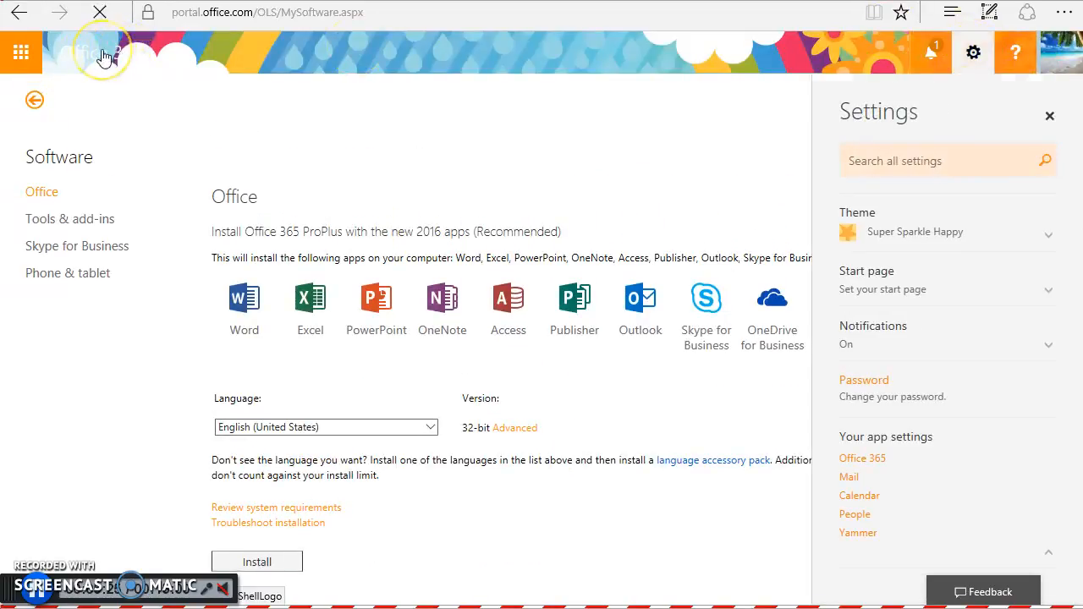
pyautogui.click(85, 53)
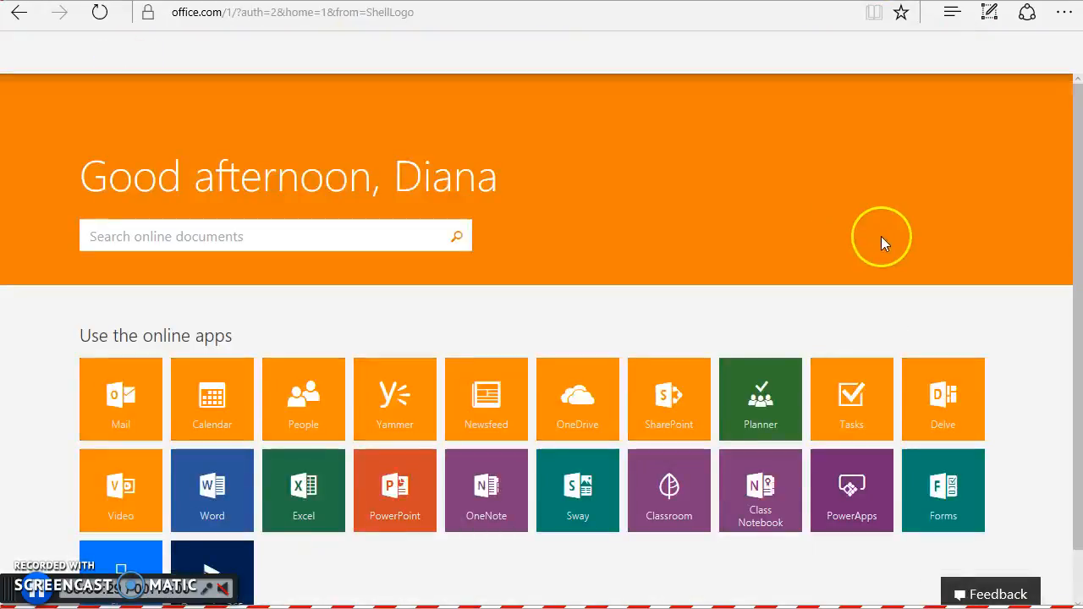
pyautogui.moveTo(1057, 197)
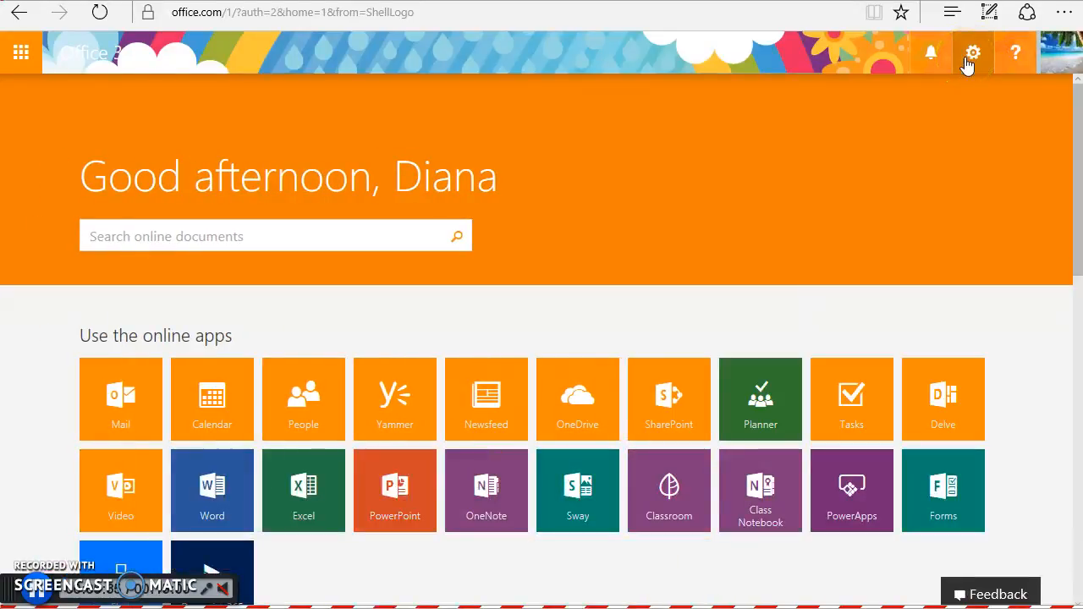
# Verify Install status now lists one detected Office install, then return home.
pyautogui.click(972, 53)
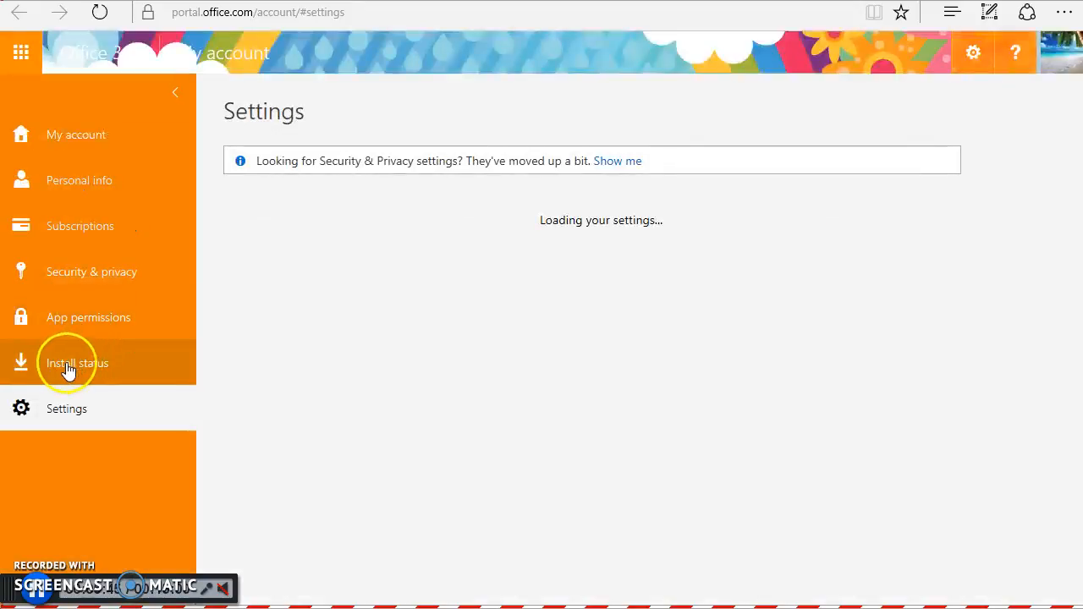
pyautogui.click(76, 363)
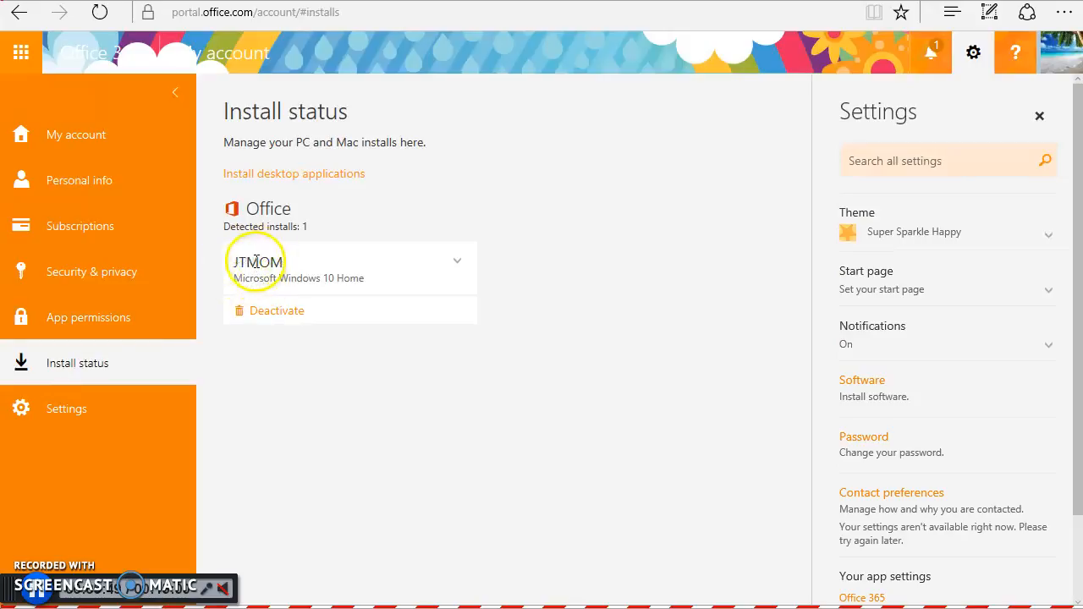
pyautogui.moveTo(353, 296)
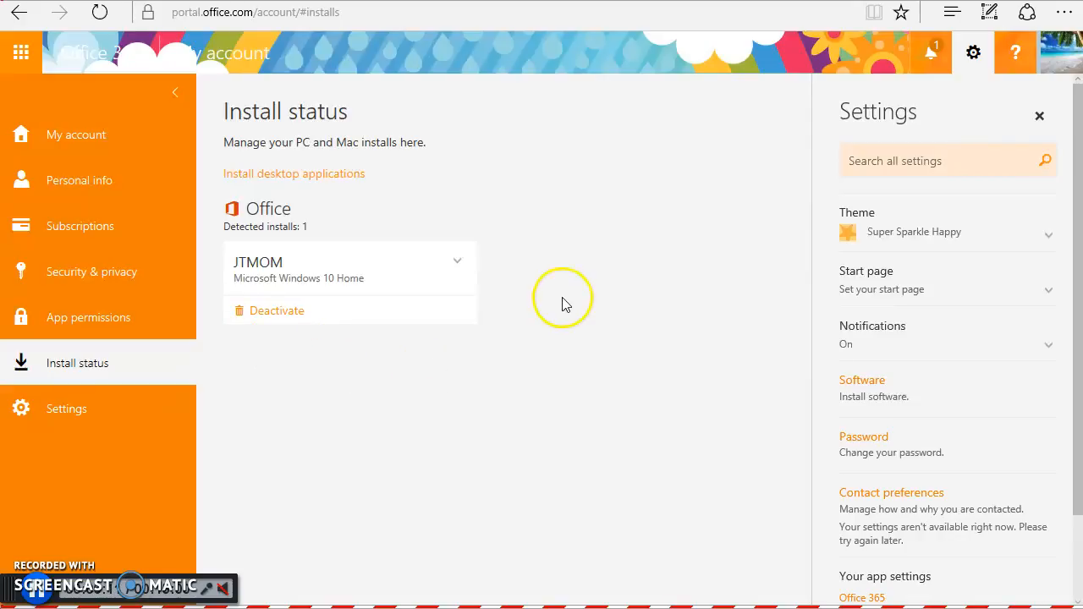
pyautogui.moveTo(77, 135)
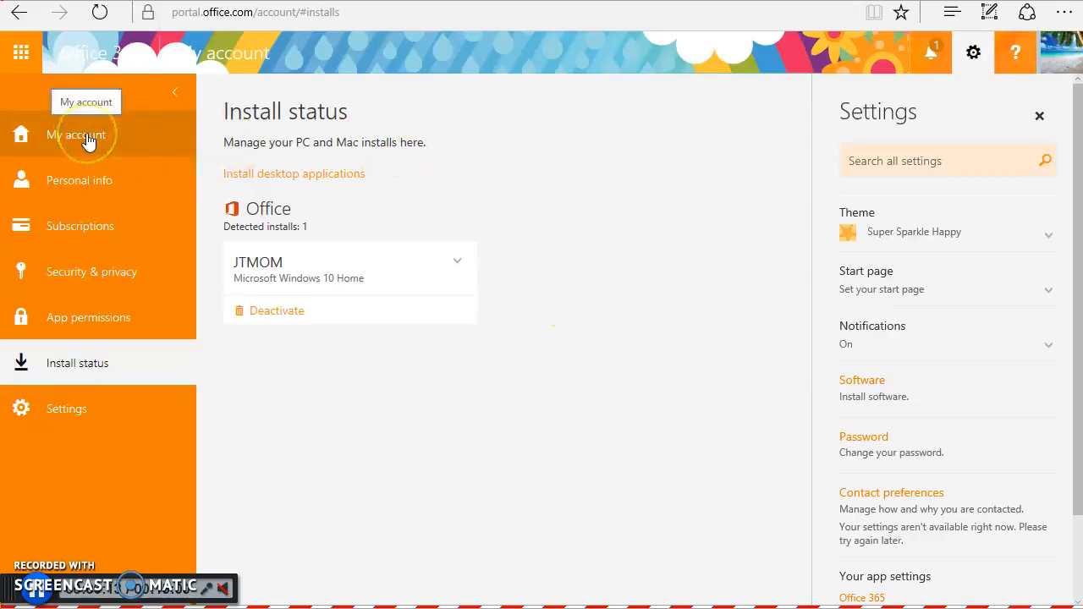
pyautogui.click(85, 53)
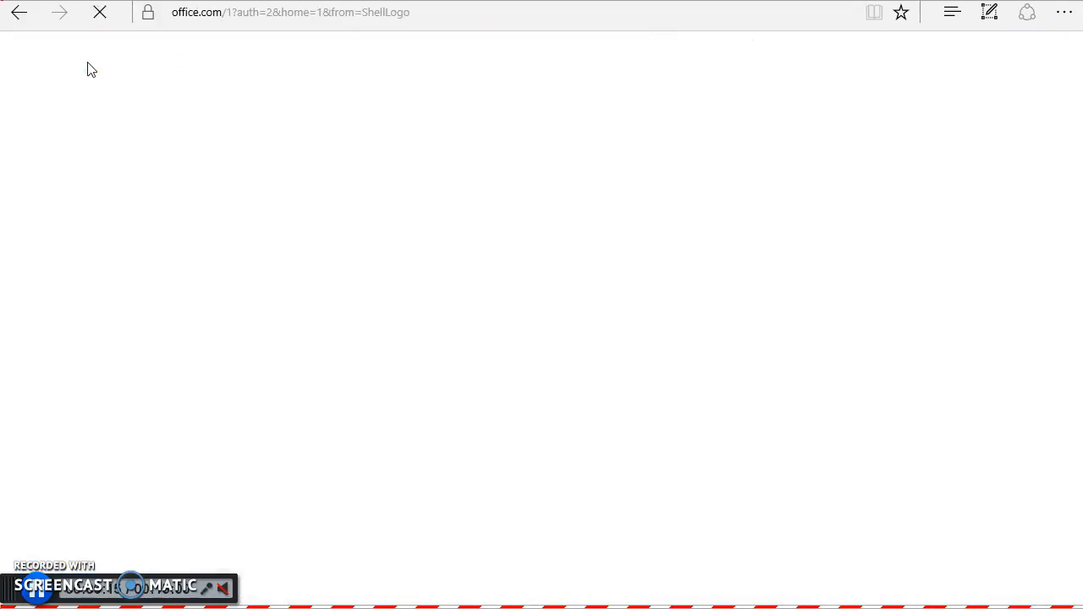